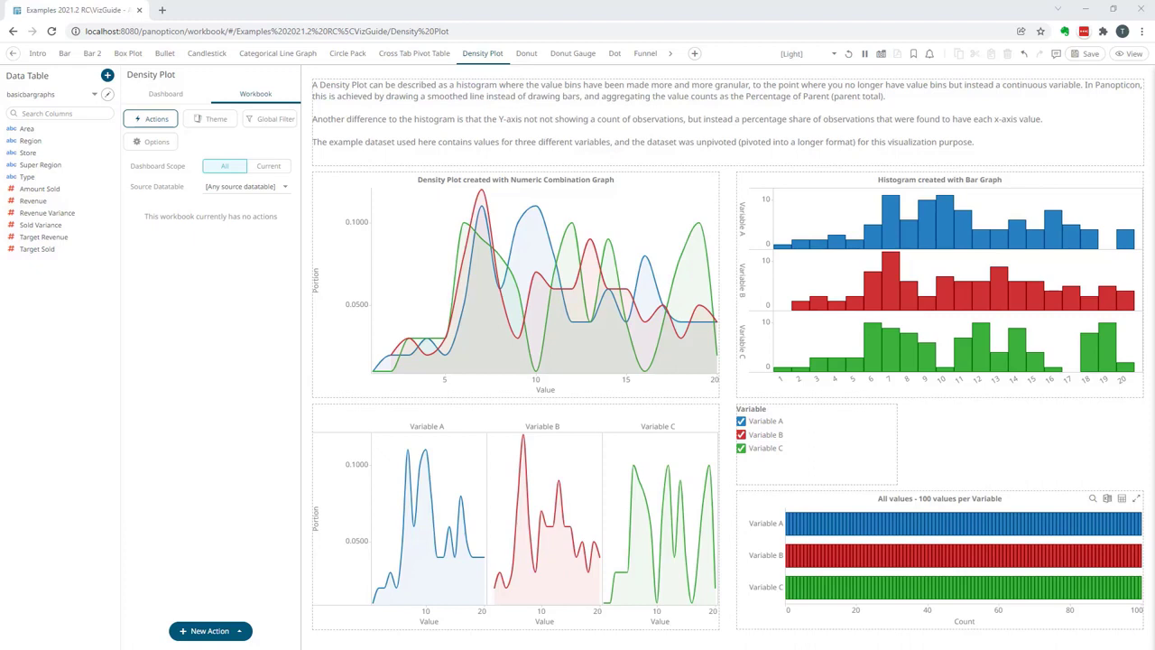
mouse_move(650, 126)
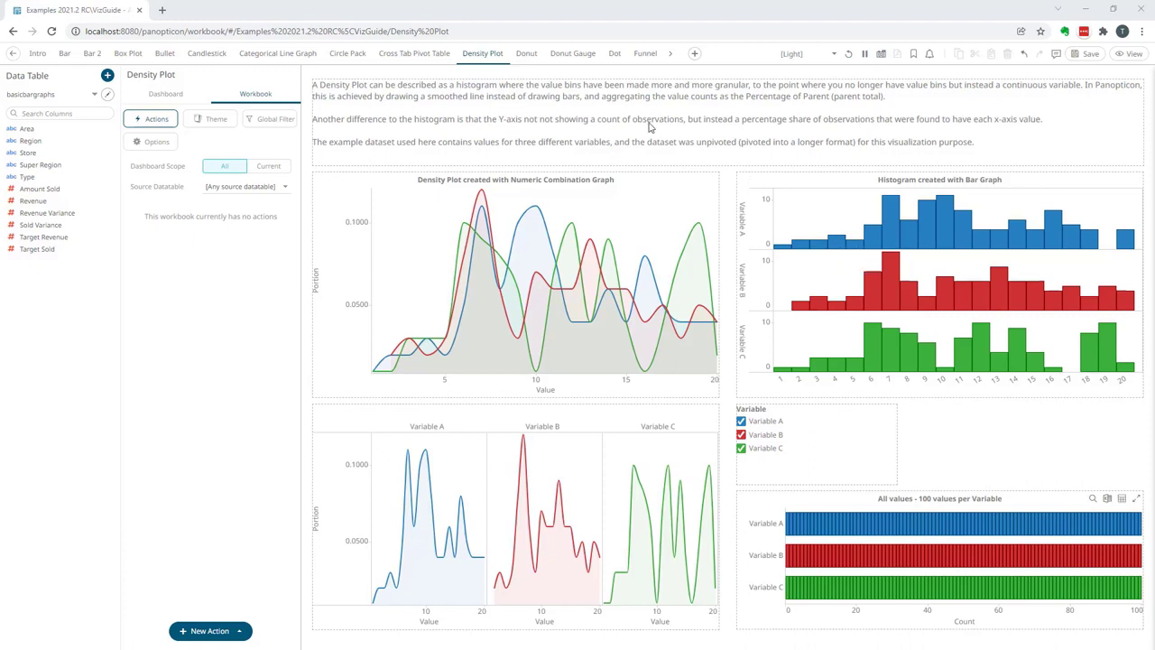
mouse_move(776, 80)
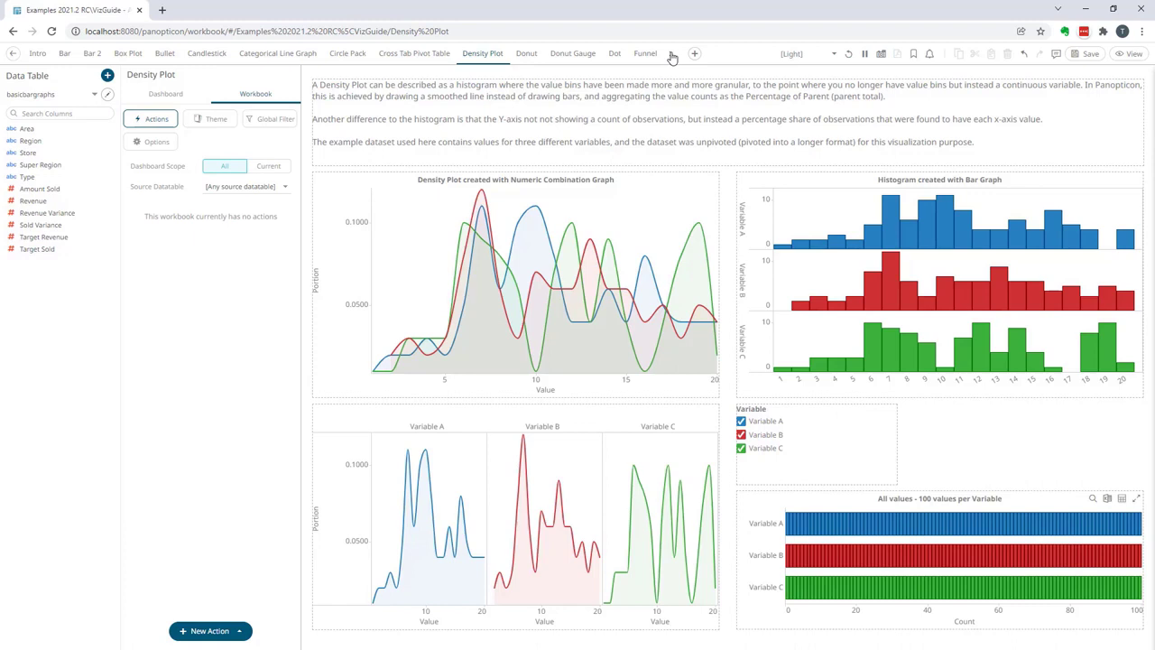
Step: Duplicate the Density Plot dashboard so a Density Plot (1) copy appears right after it
left_click(672, 53)
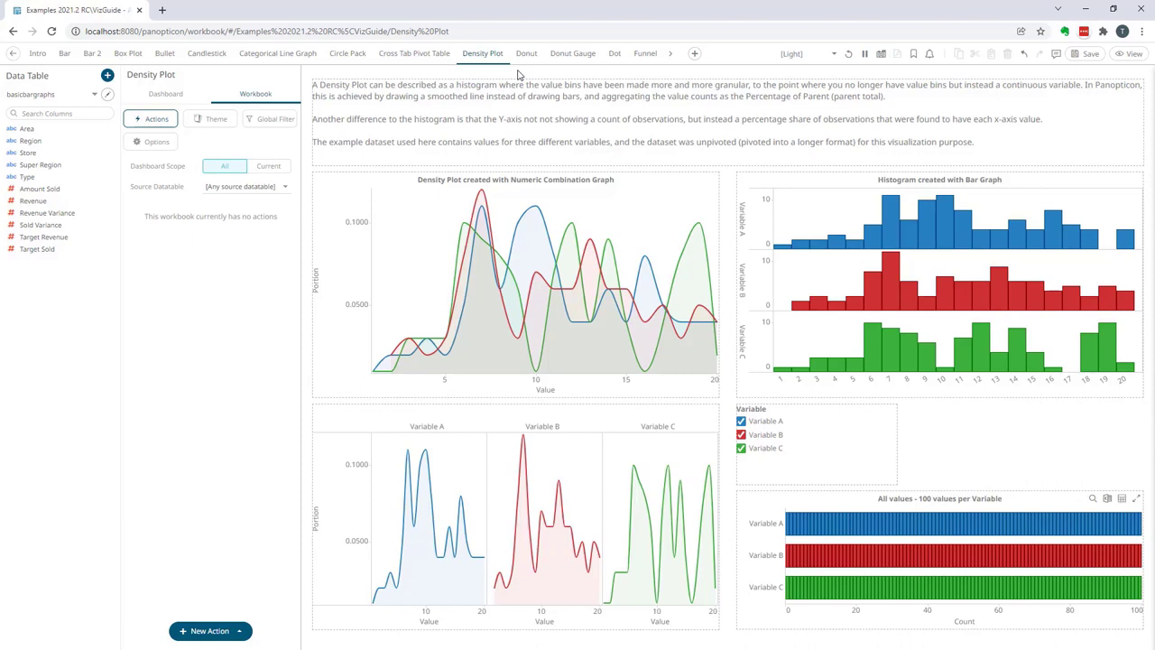
mouse_move(538, 74)
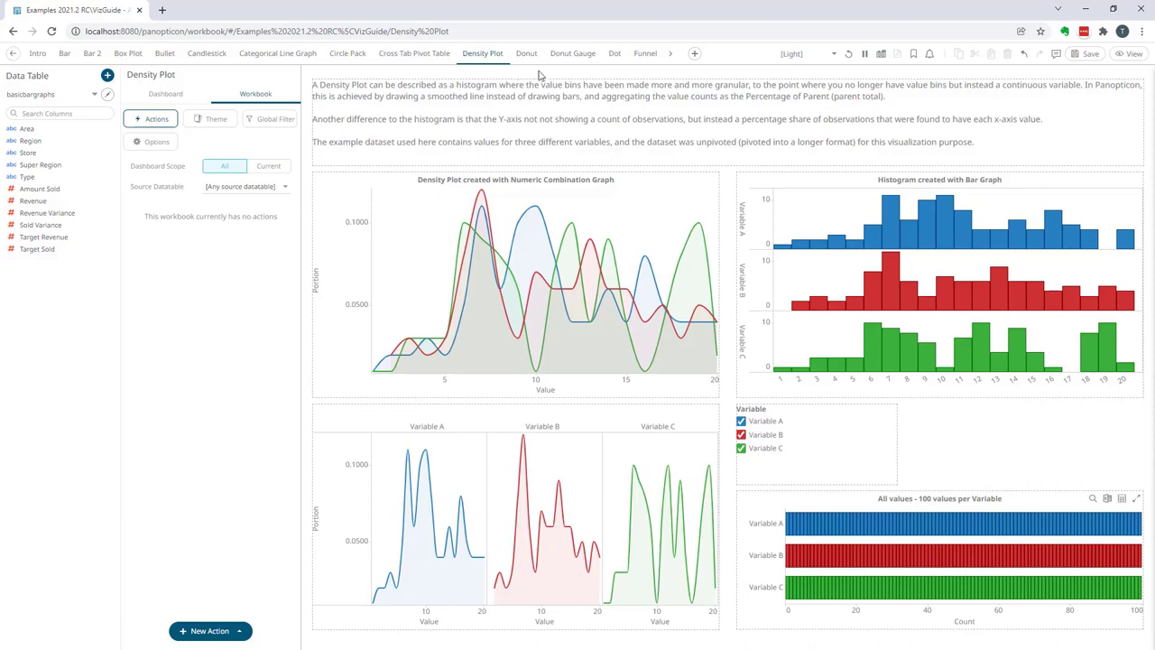
mouse_move(497, 56)
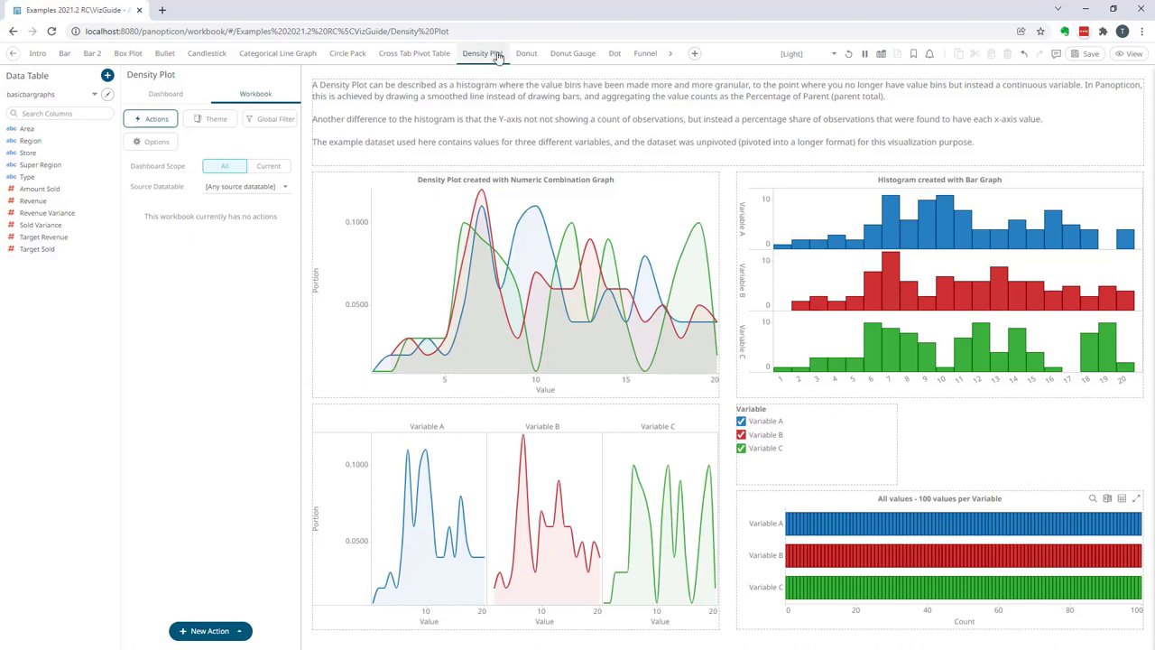
mouse_move(476, 61)
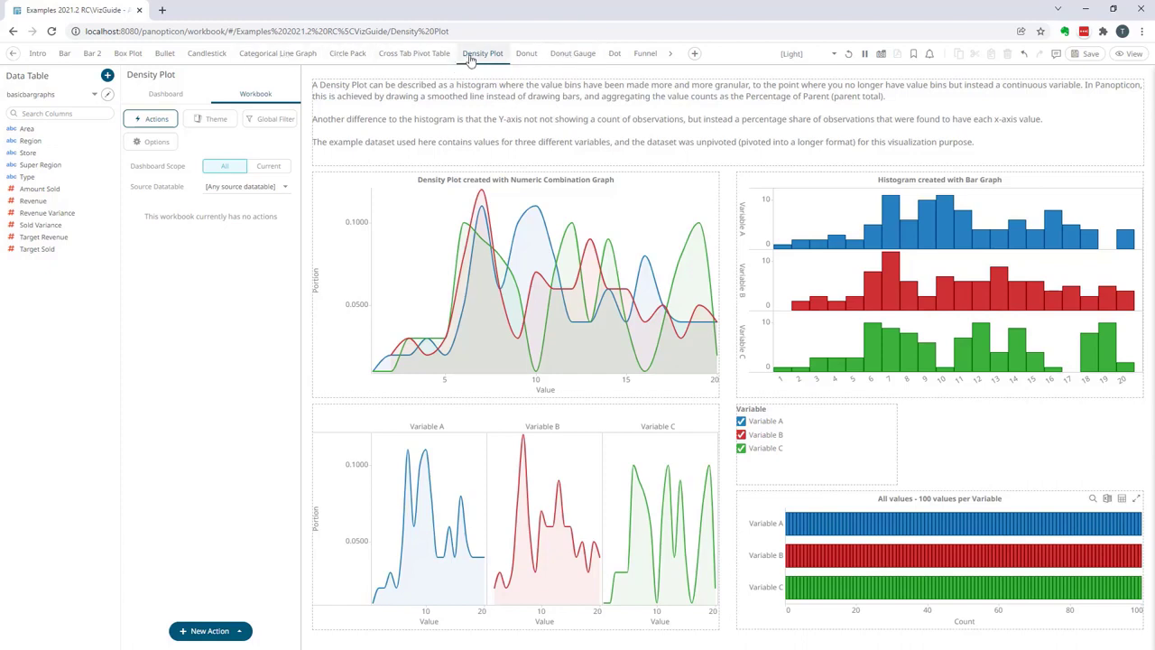
left_click(422, 52)
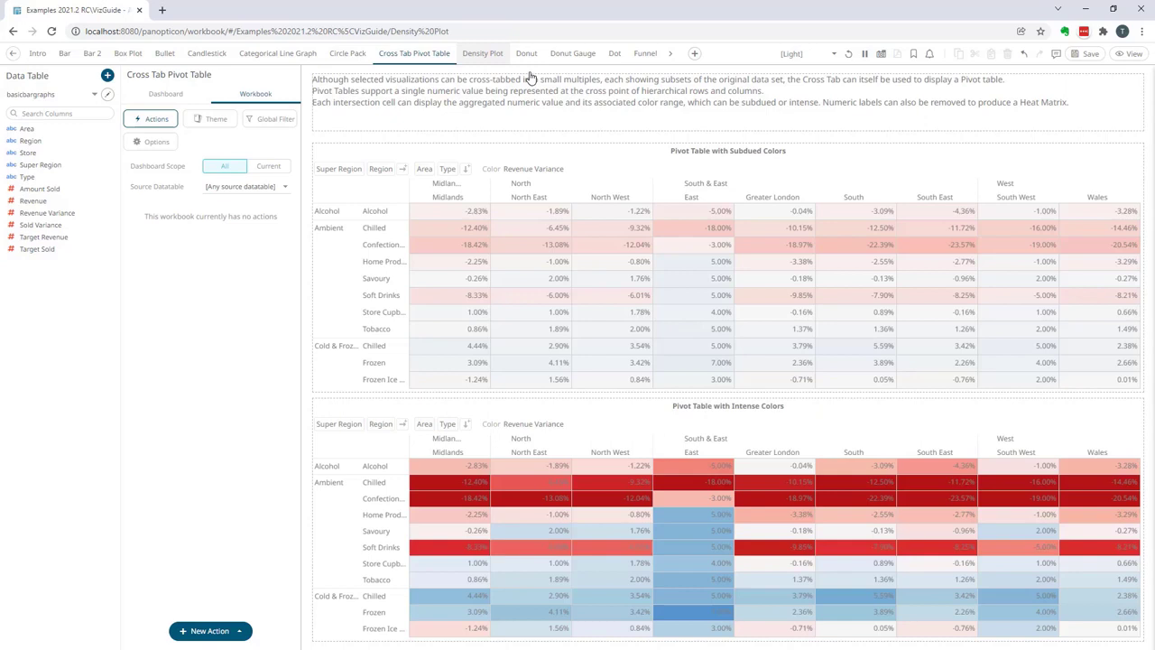
left_click(484, 55)
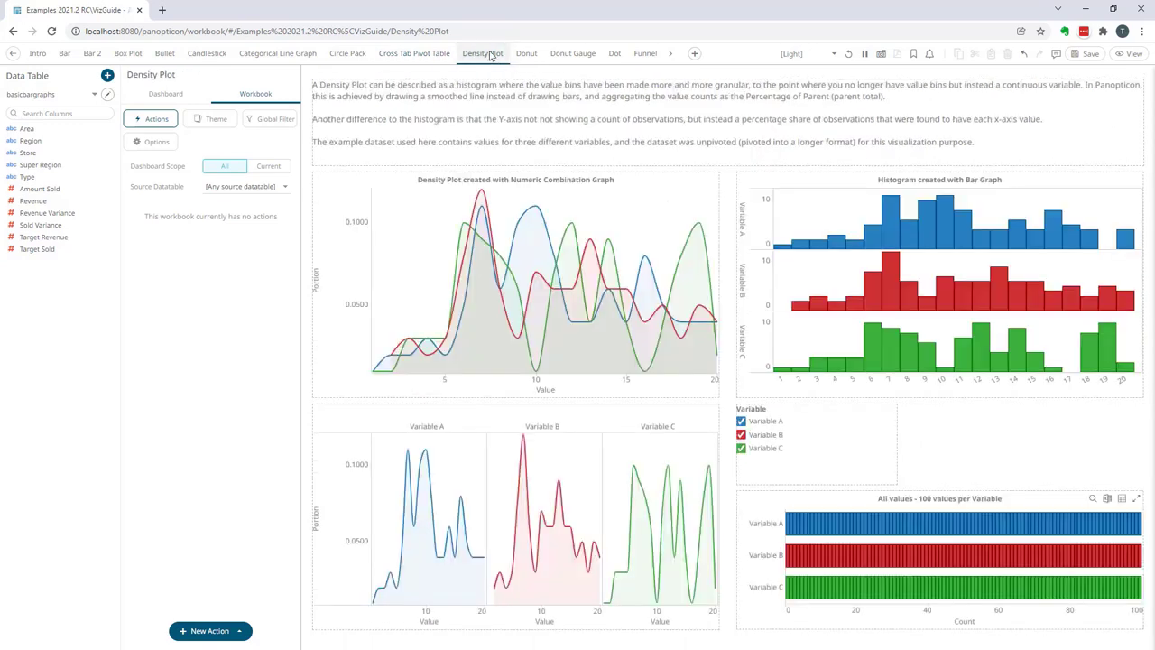
right_click(483, 52)
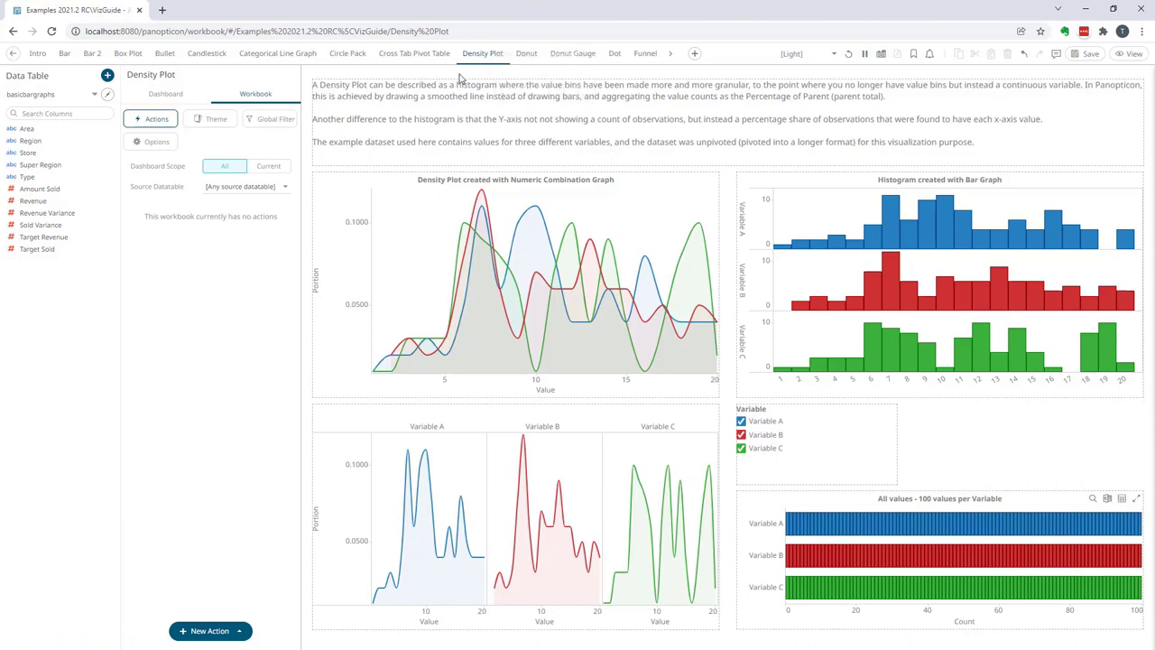
right_click(484, 52)
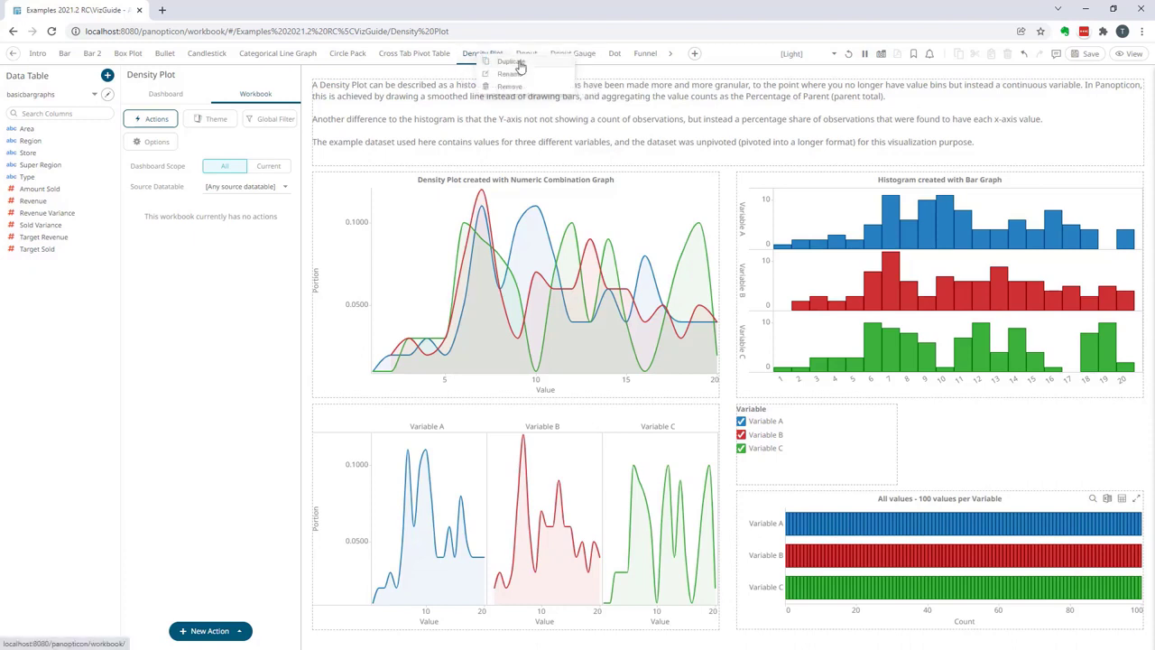
left_click(502, 61)
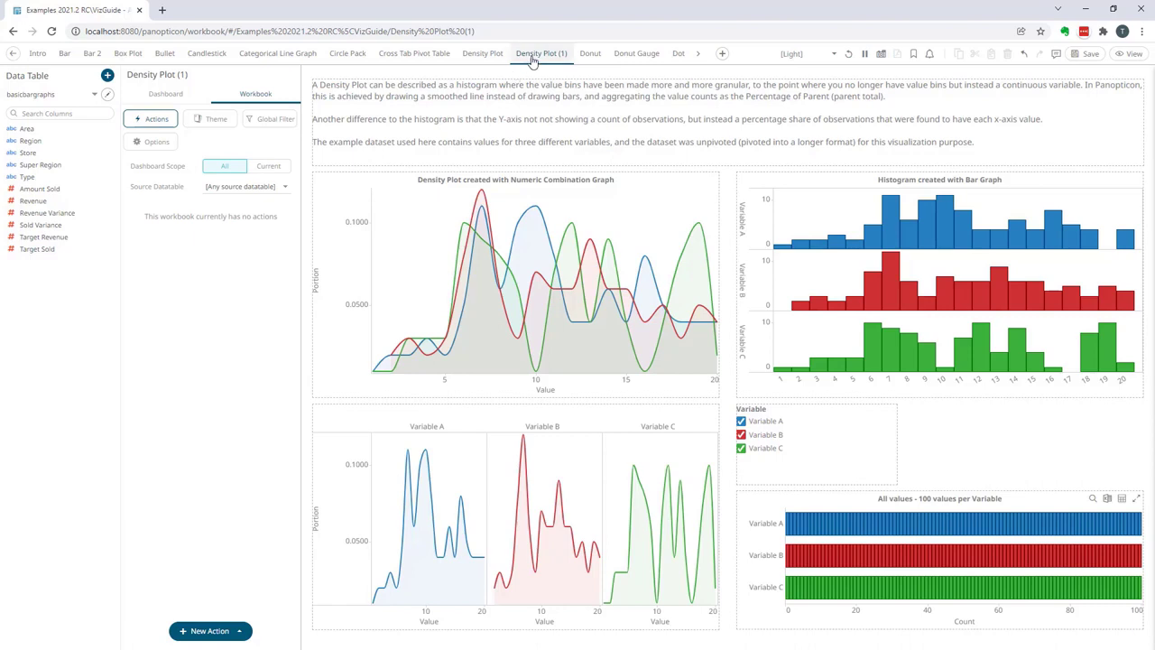
mouse_move(552, 61)
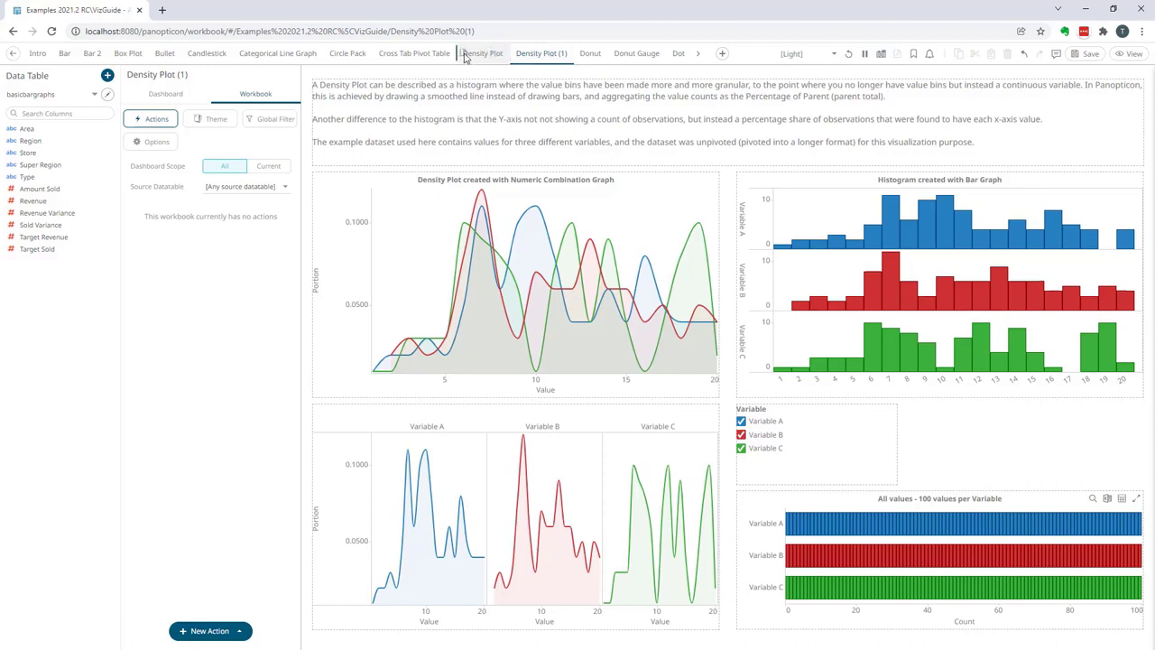
mouse_move(390, 54)
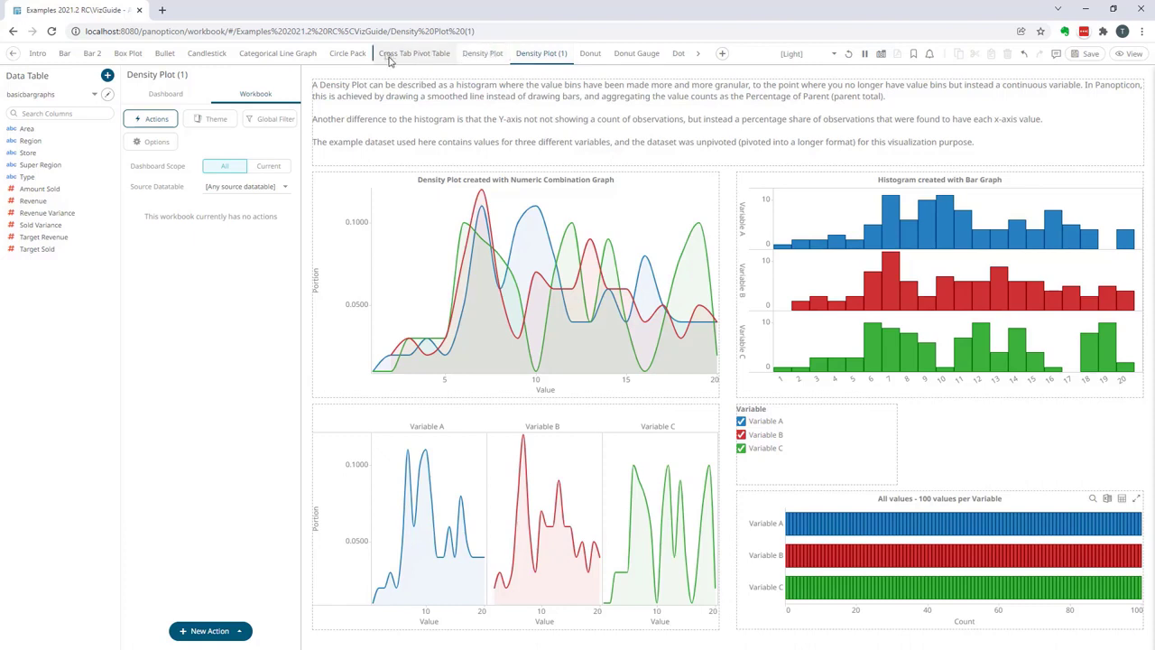
Step: Move Density Plot (1) before Cross Tab Pivot Table, rename it 'Delete', then remove it
left_click(426, 52)
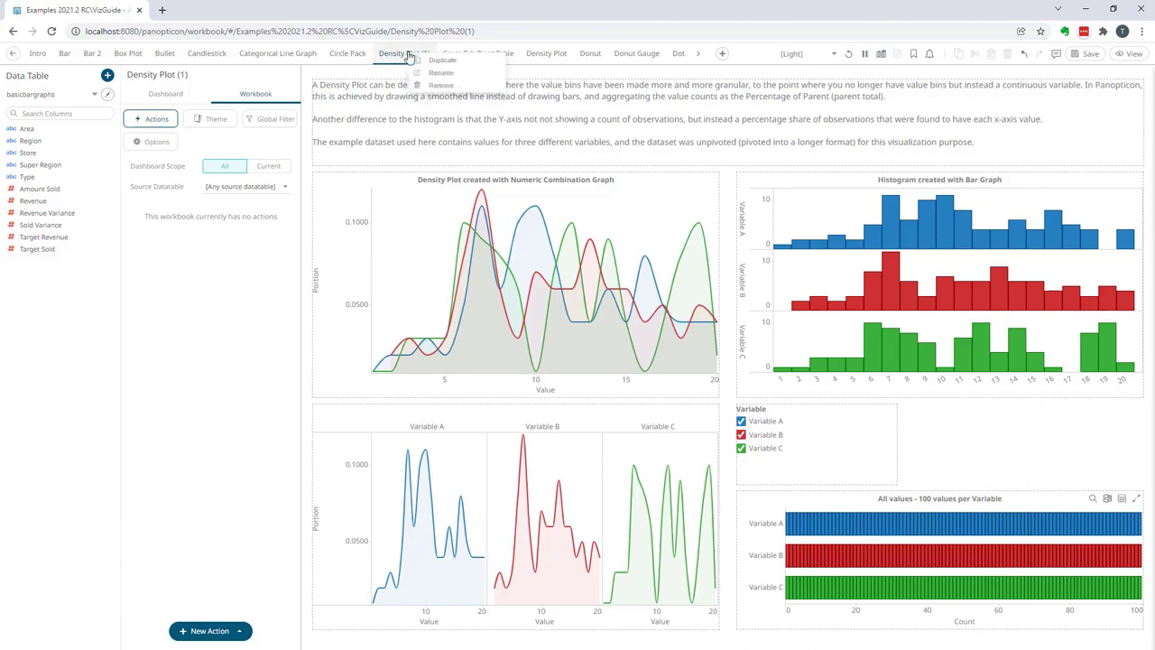
left_click(405, 53)
type("Delete")
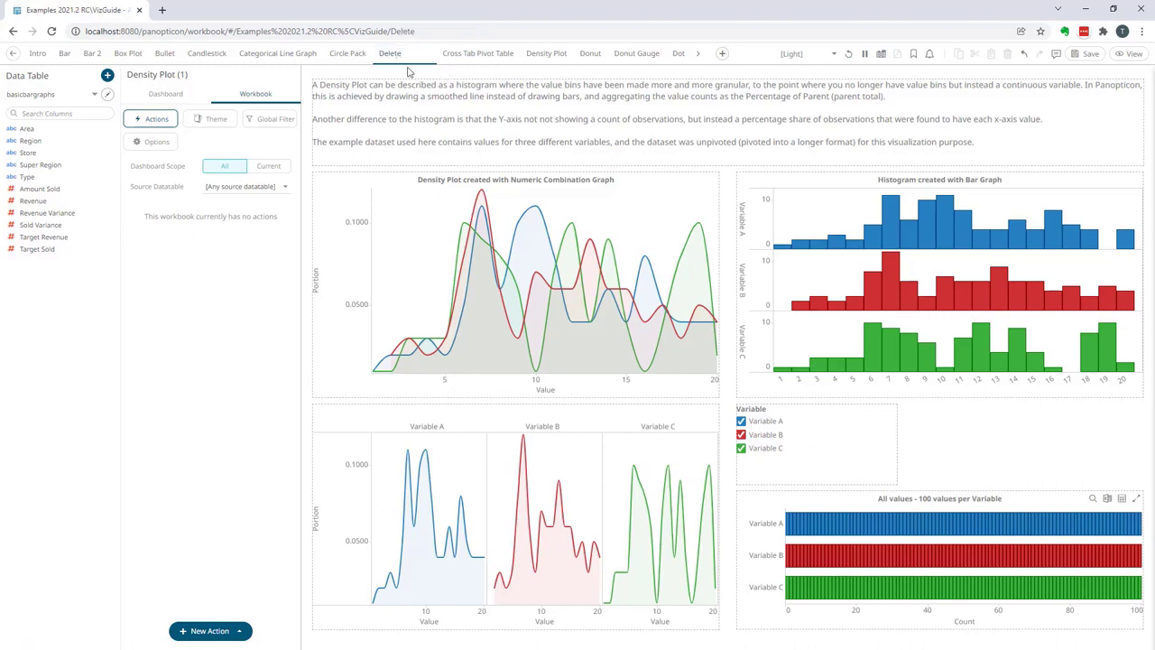
left_click(389, 52)
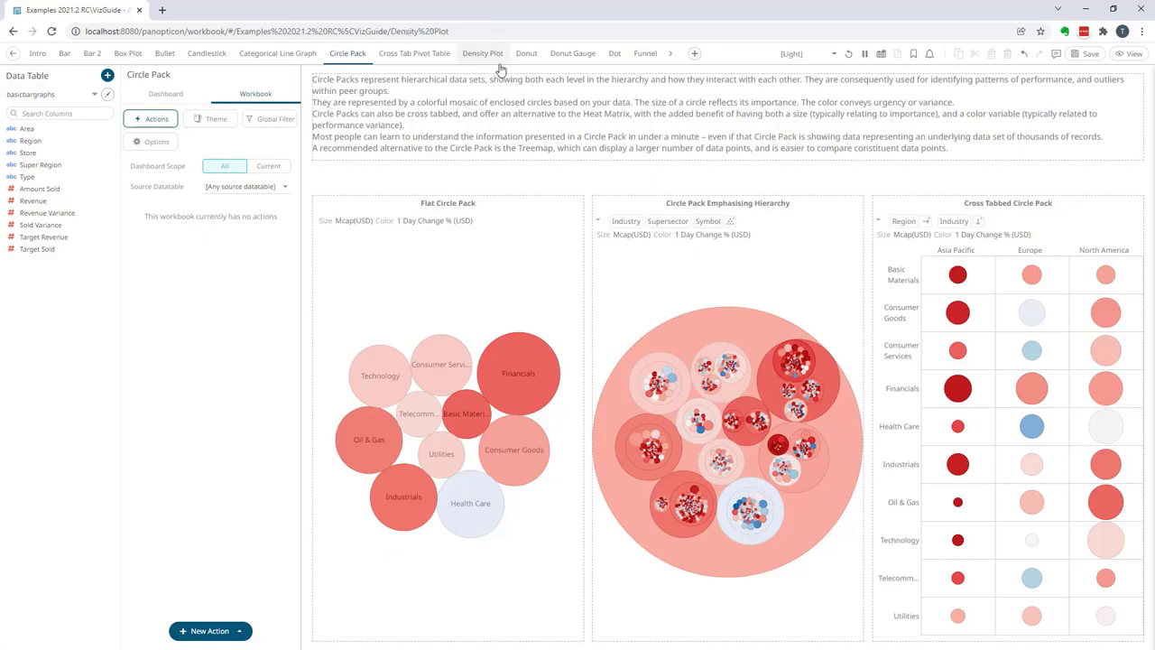
Step: Switch to the Numeric Line dashboard via the dashboard overflow list
left_click(482, 52)
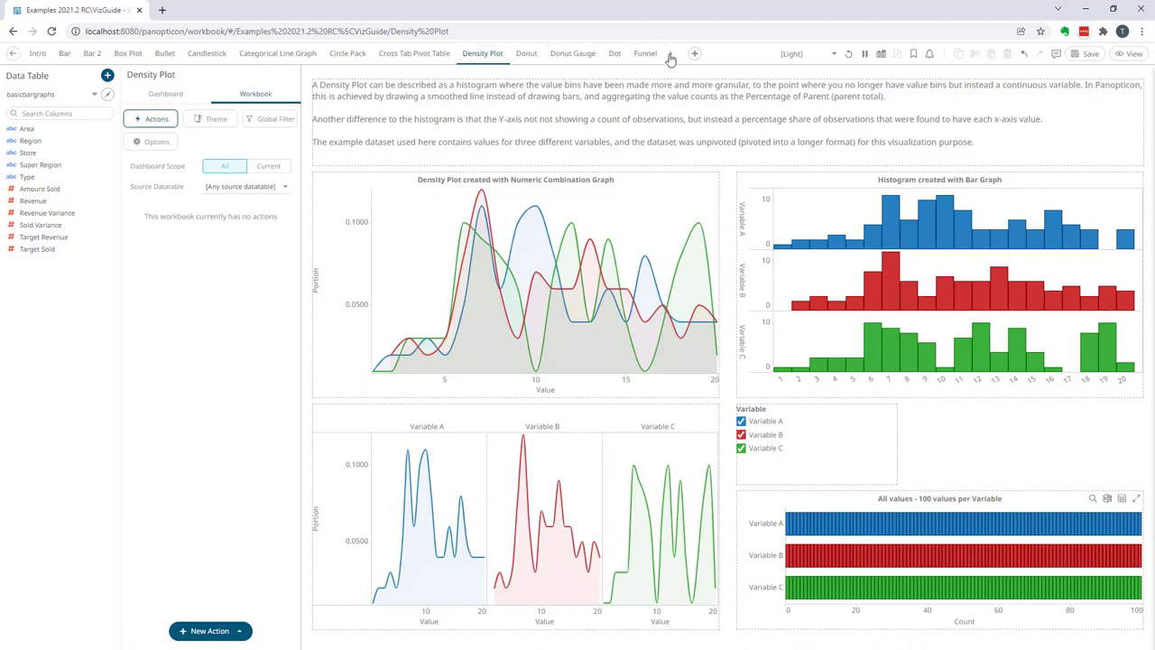
left_click(670, 55)
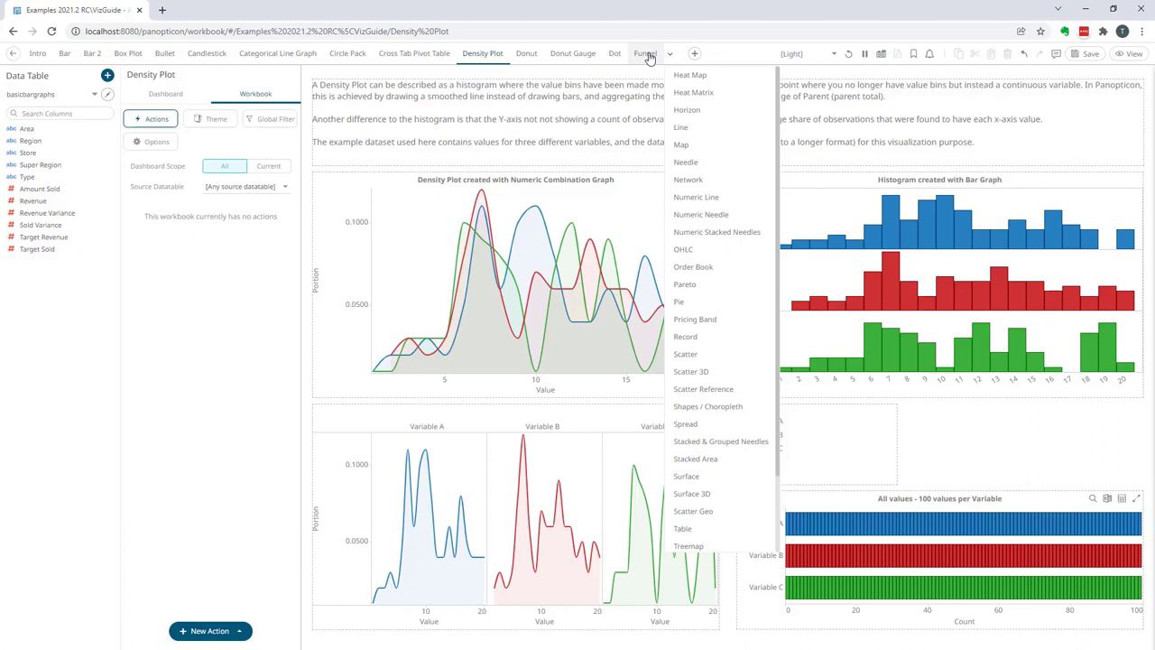
mouse_move(666, 53)
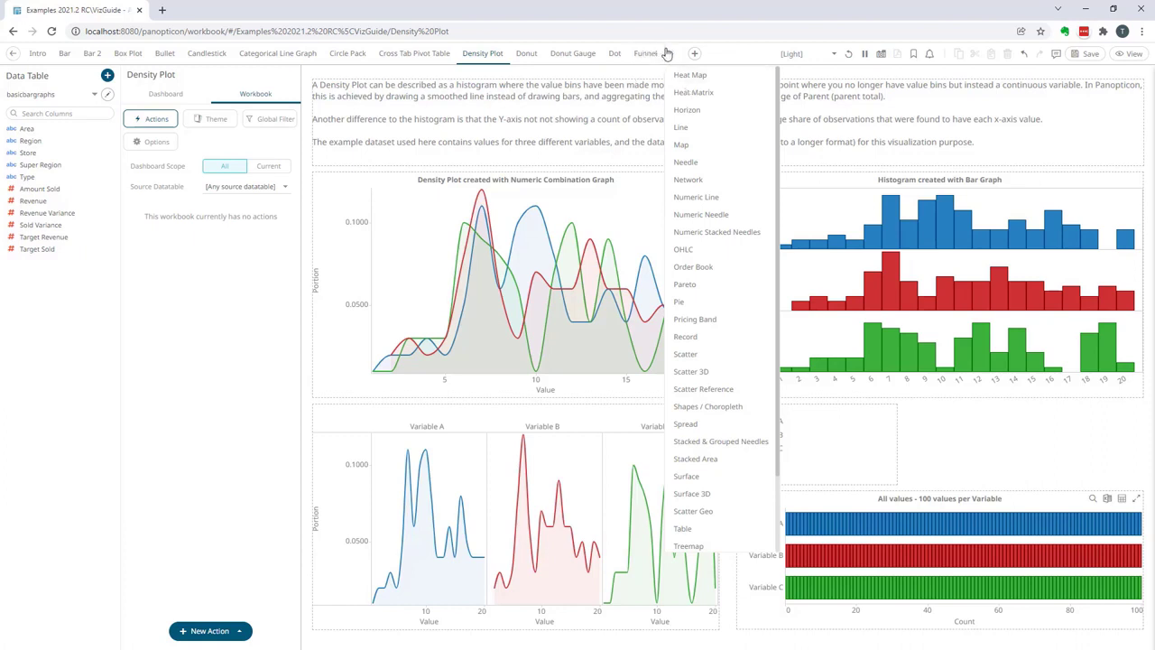
mouse_move(747, 357)
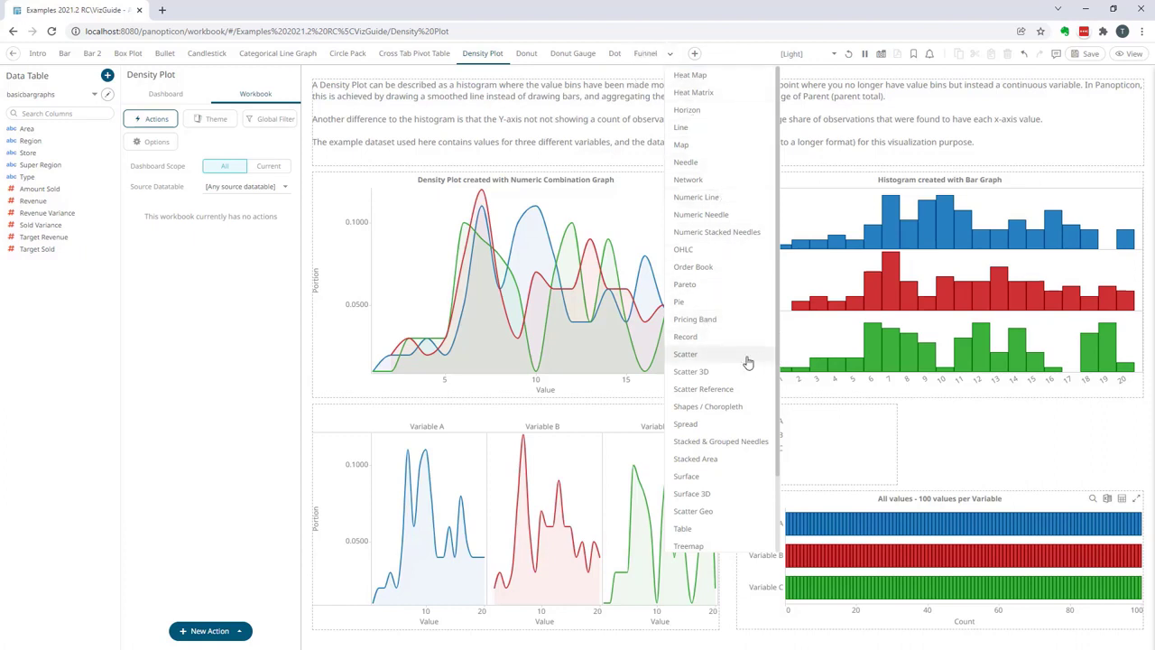
mouse_move(725, 197)
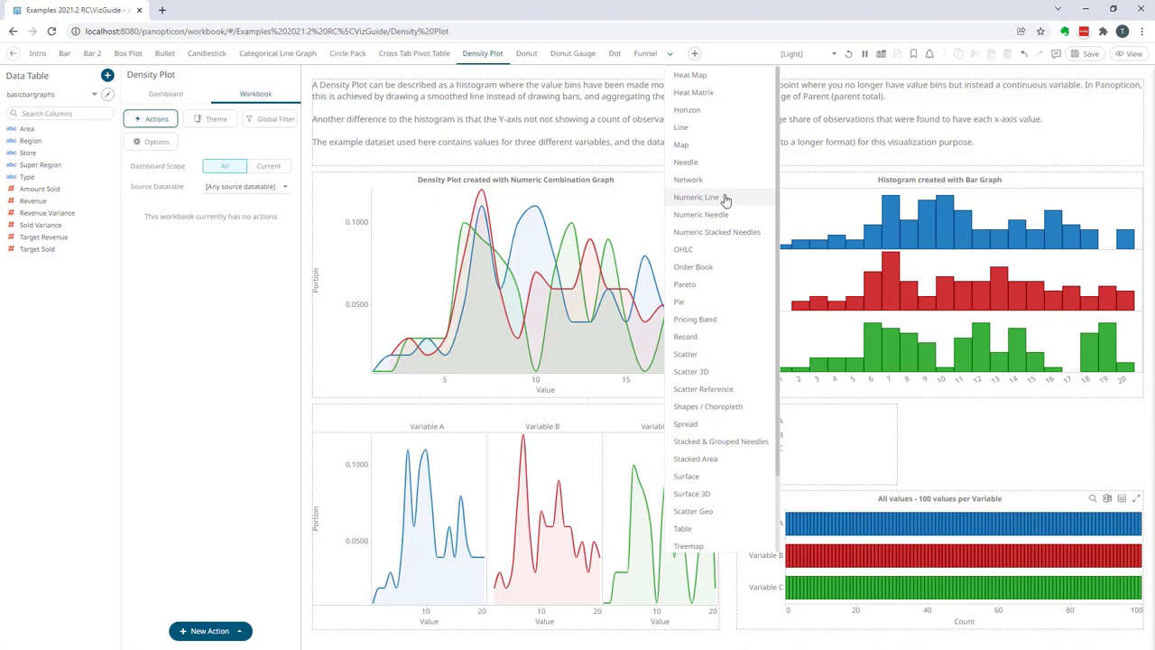
left_click(696, 197)
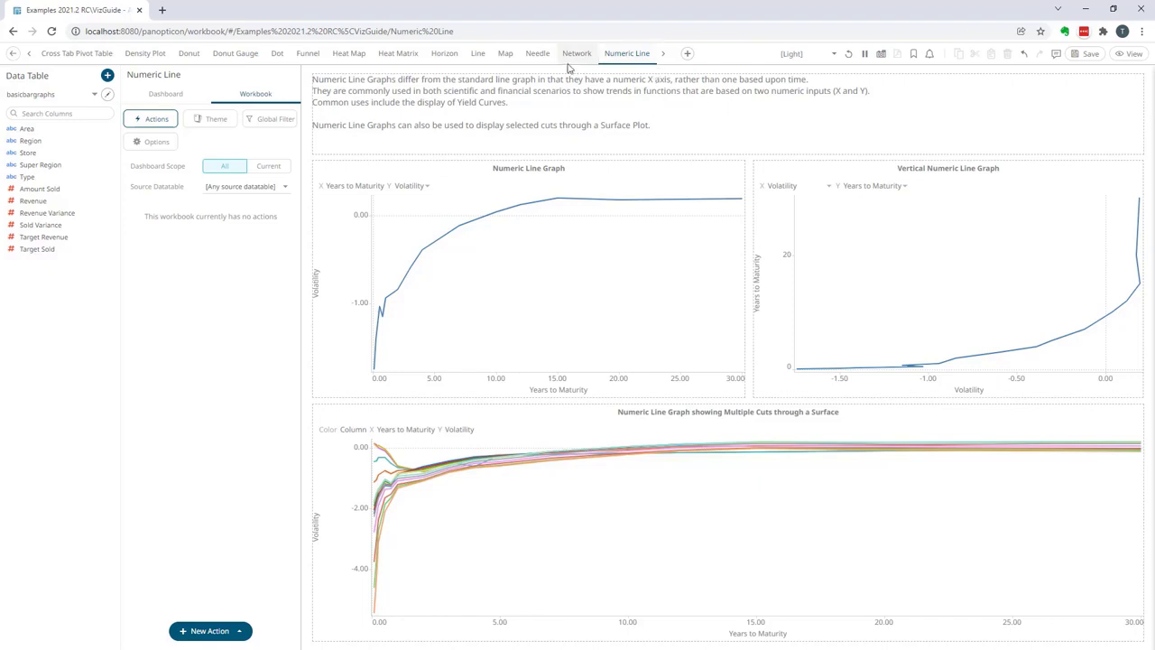
mouse_move(646, 79)
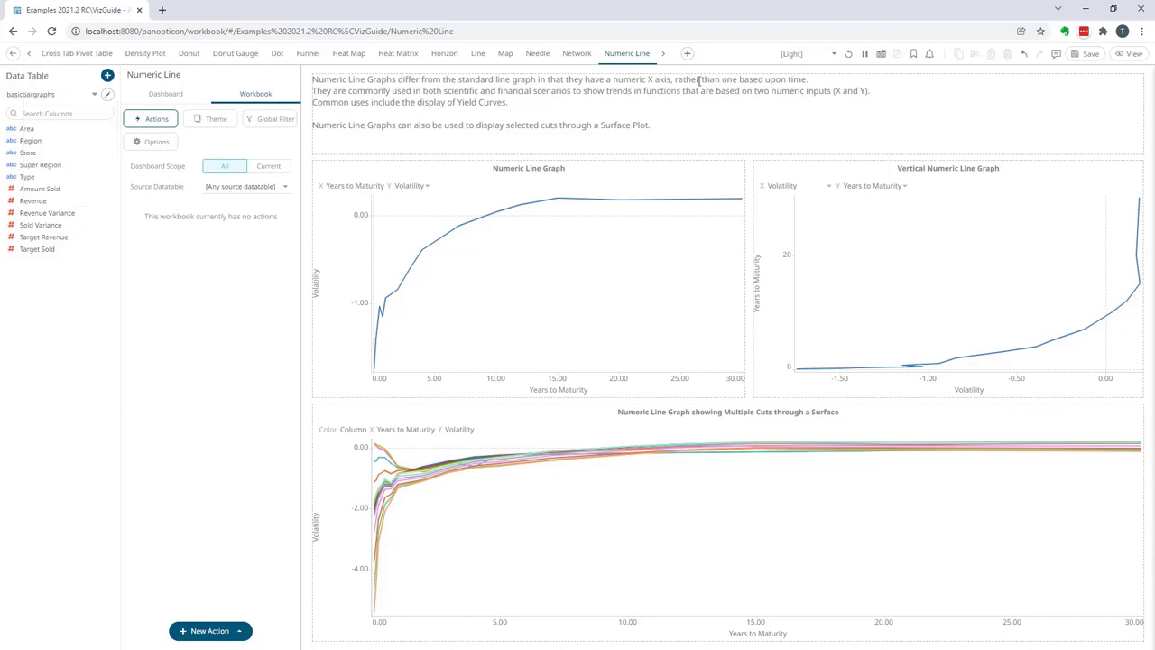
mouse_move(618, 81)
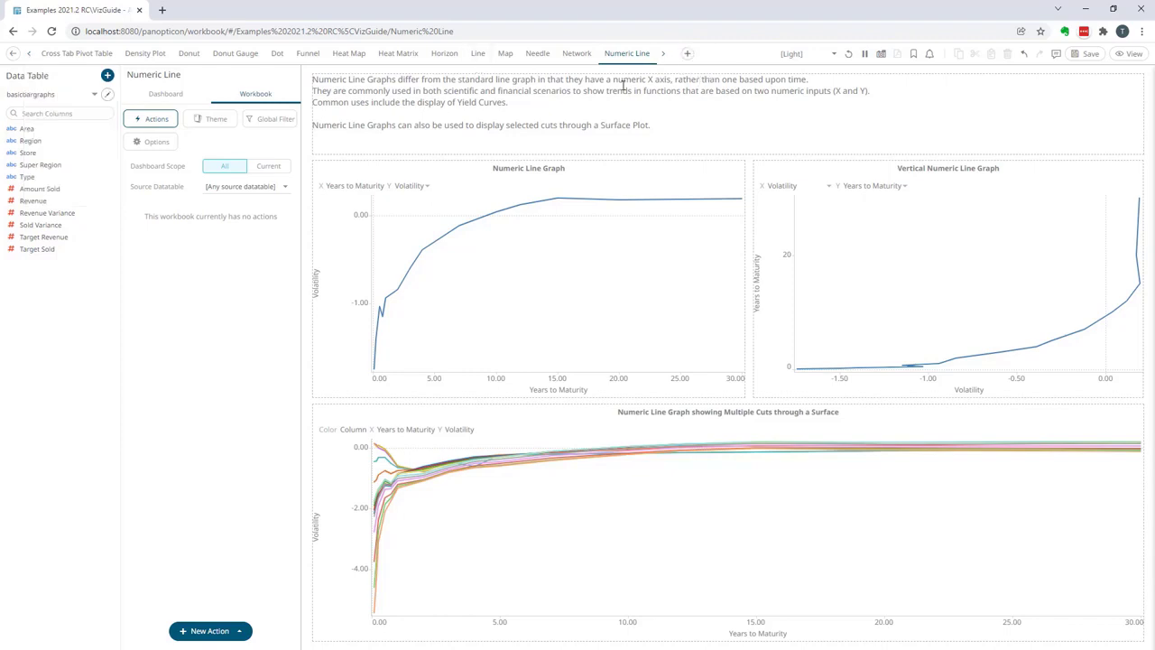
mouse_move(507, 55)
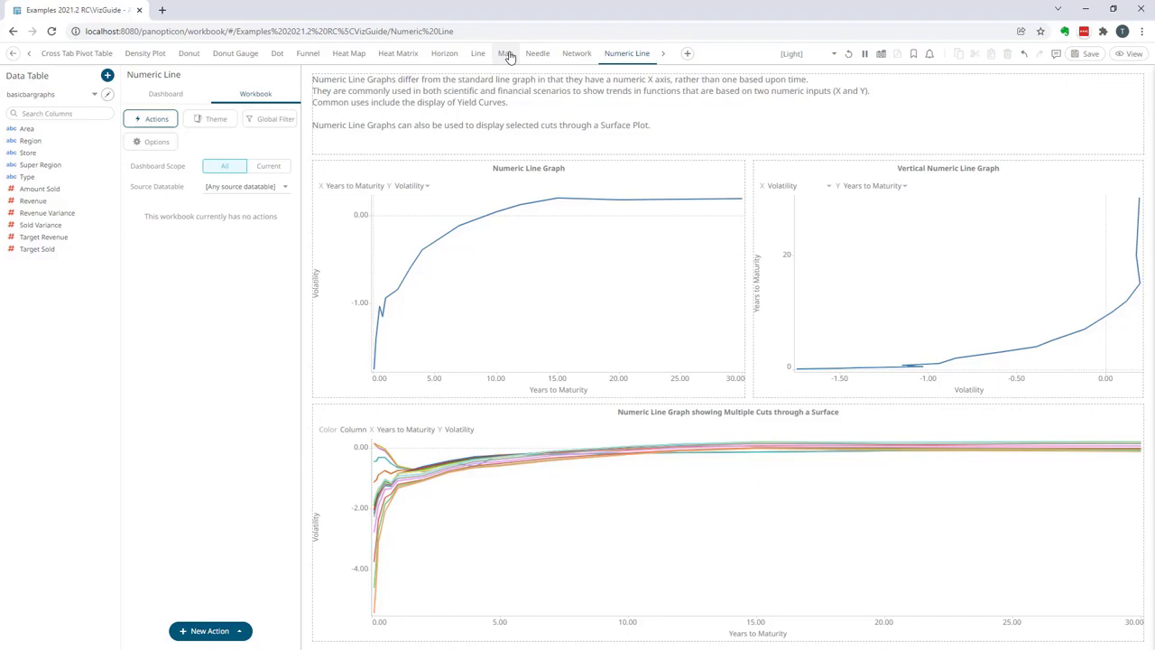
Step: Add a new empty dashboard after Map and rename it 'asdasd asdasd'
left_click(504, 54)
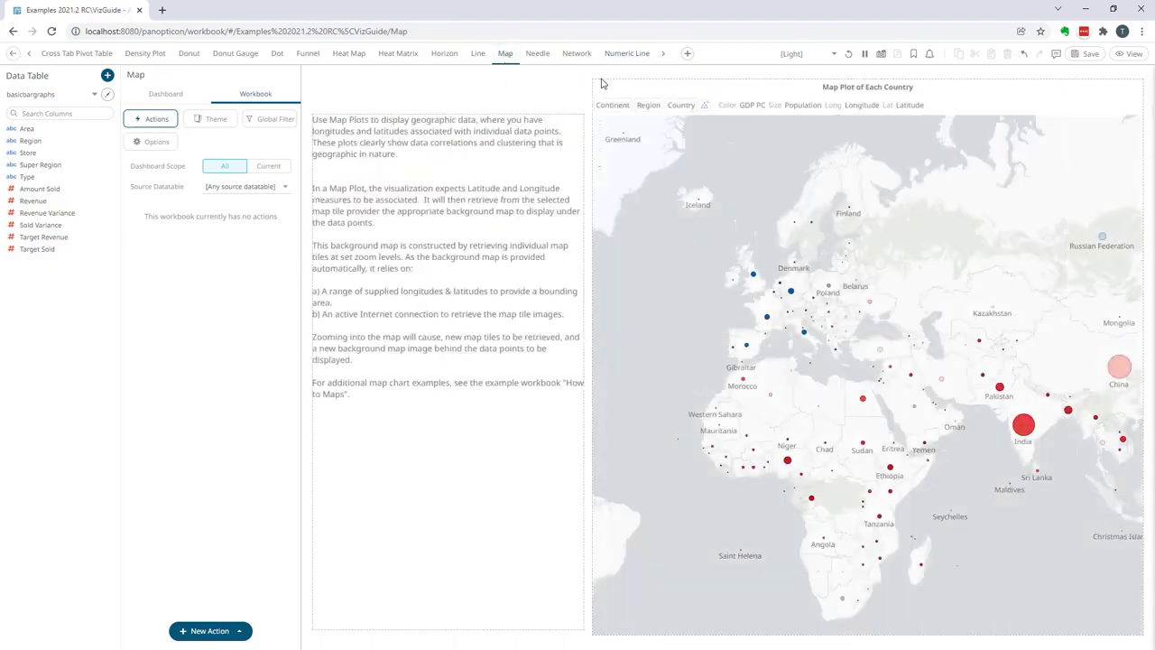
mouse_move(690, 52)
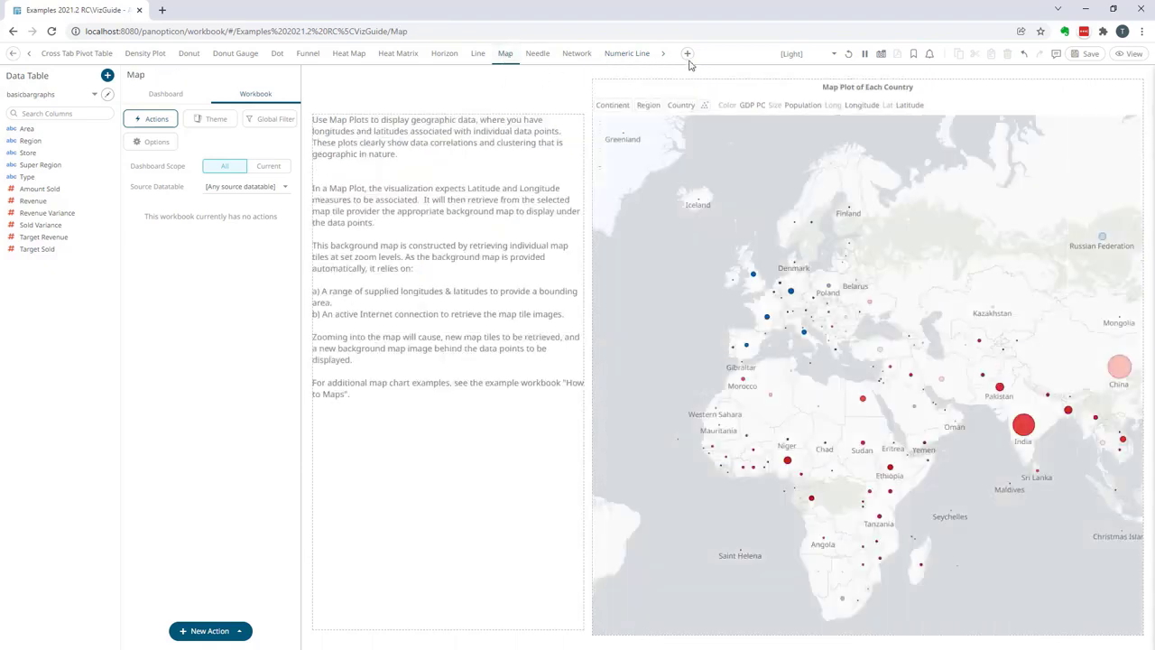
mouse_move(688, 52)
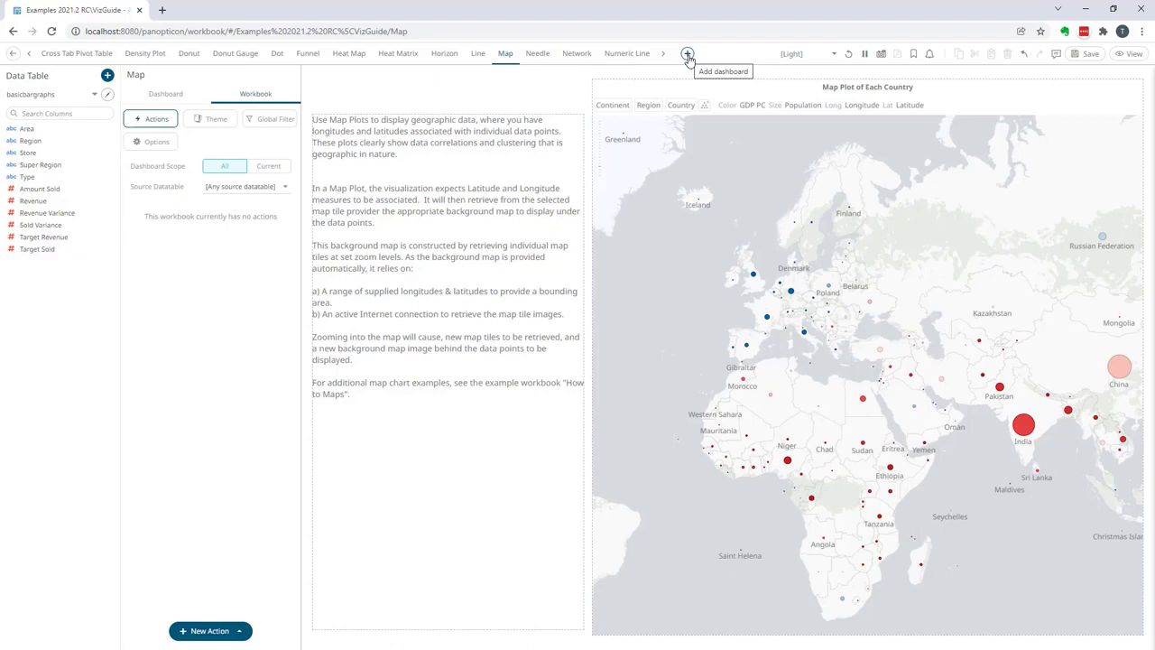
left_click(686, 52)
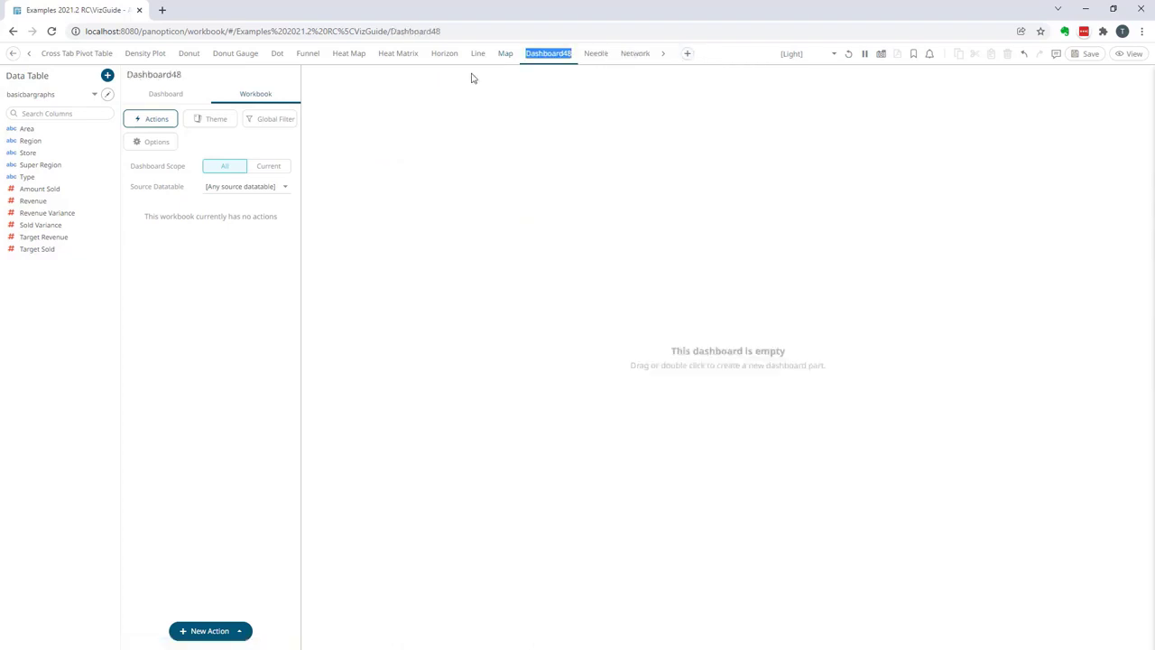
mouse_move(534, 74)
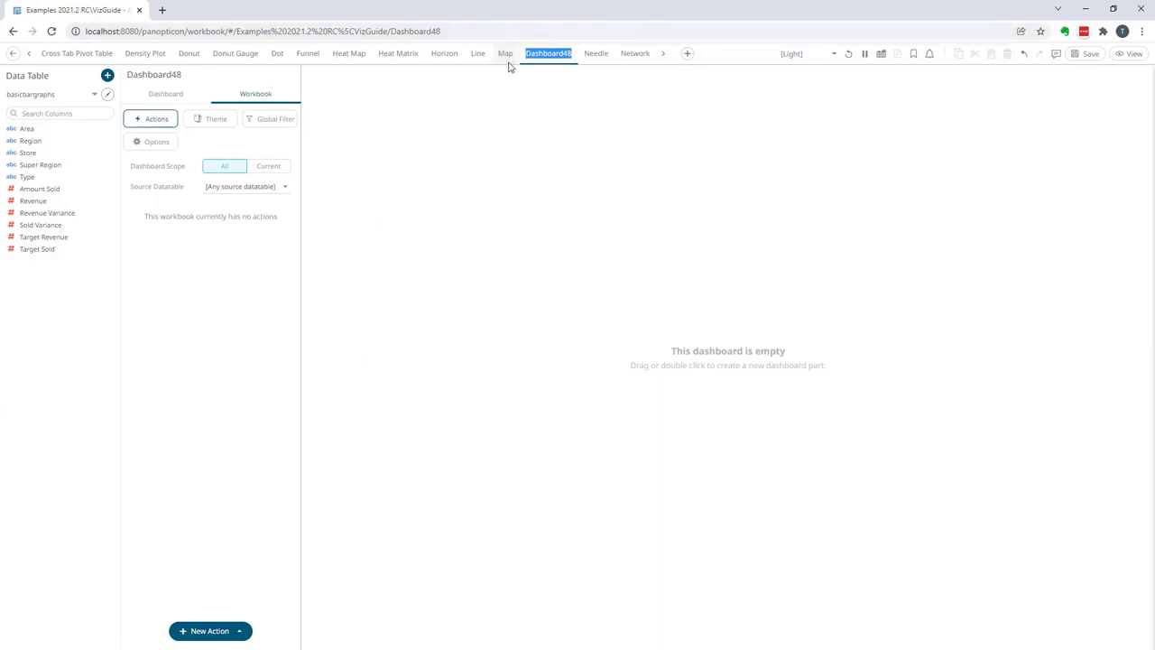
mouse_move(507, 63)
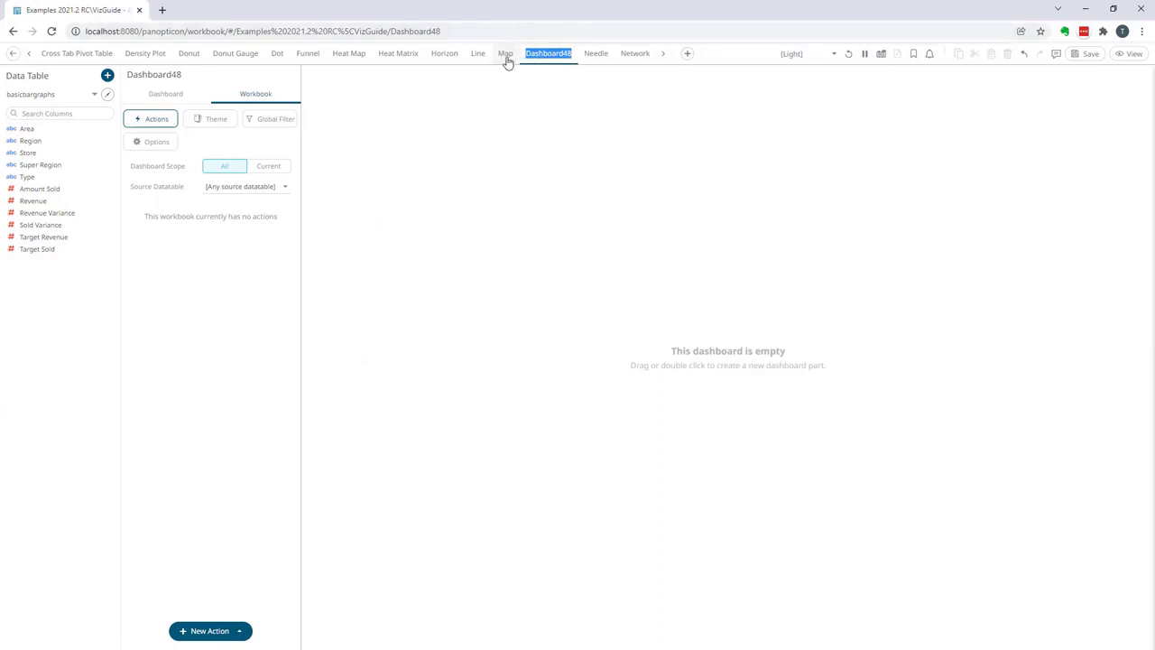
mouse_move(686, 54)
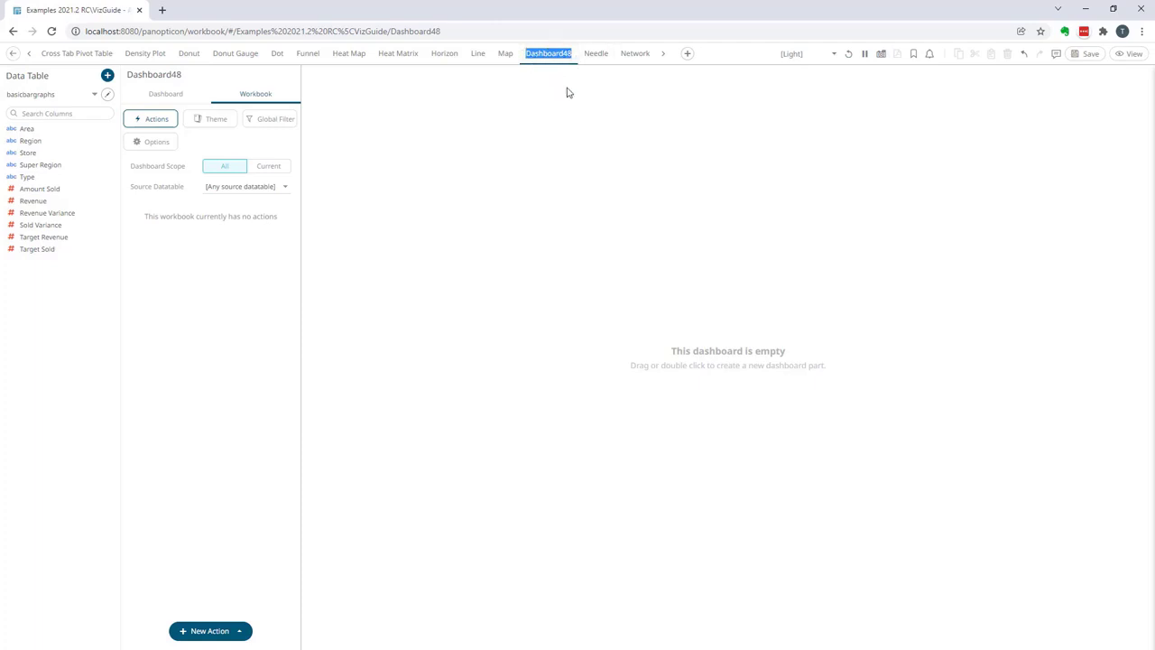
type("asdasd asdasd")
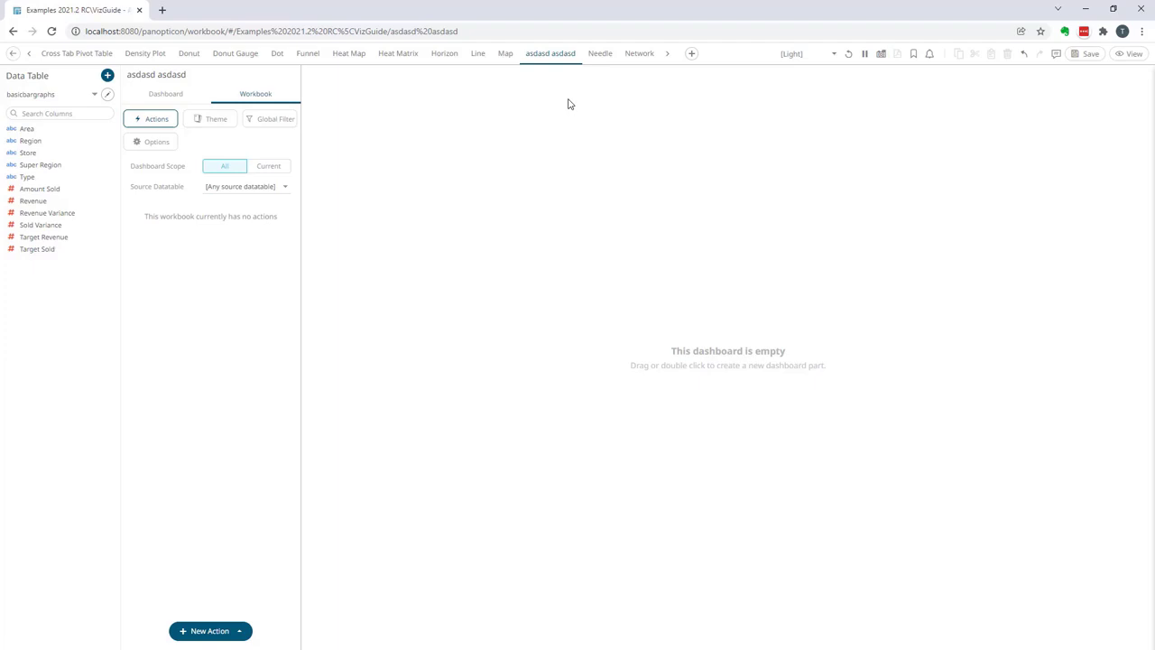
mouse_move(596, 103)
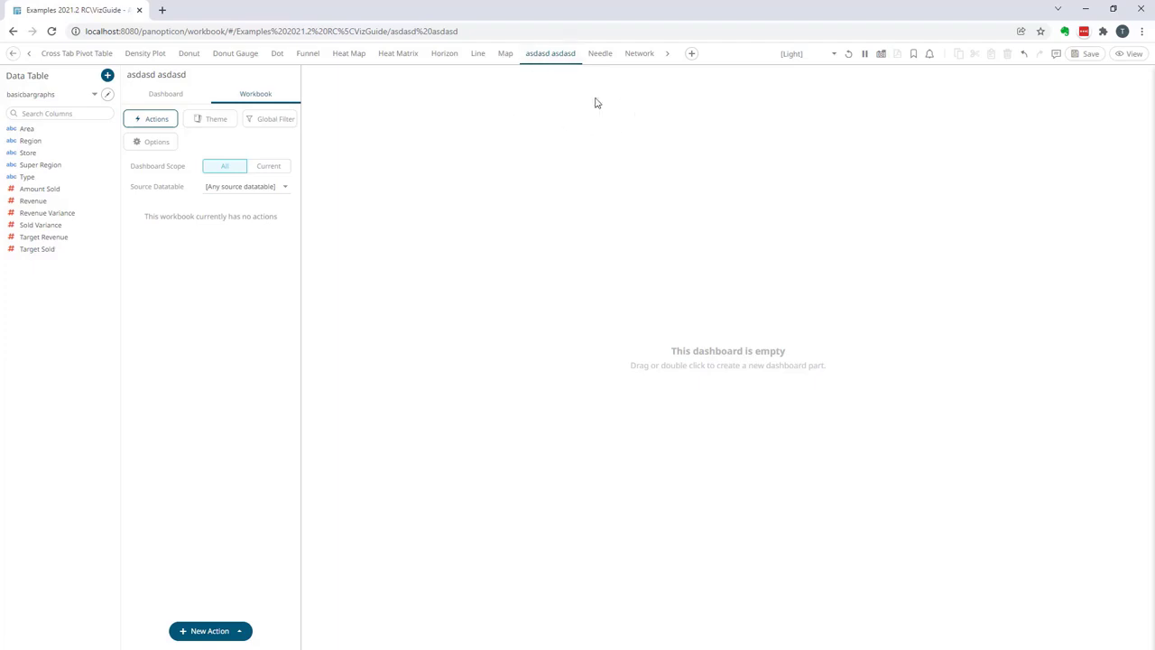